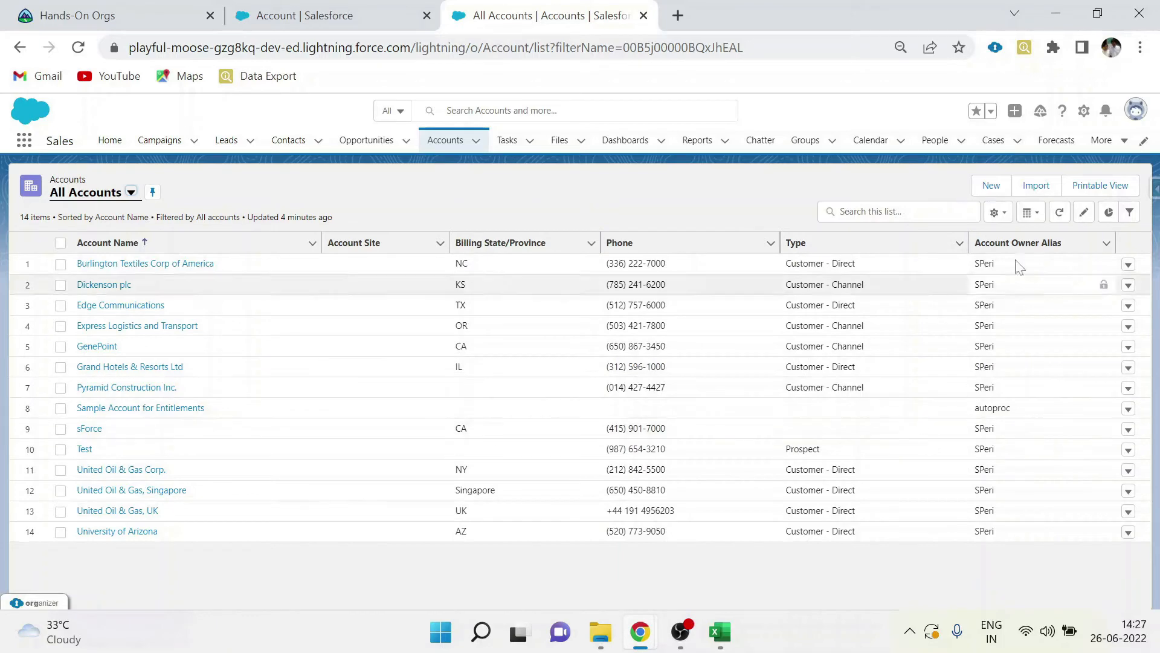
Open the Salesforce Inspector side panel over the All Accounts list.
click(1151, 185)
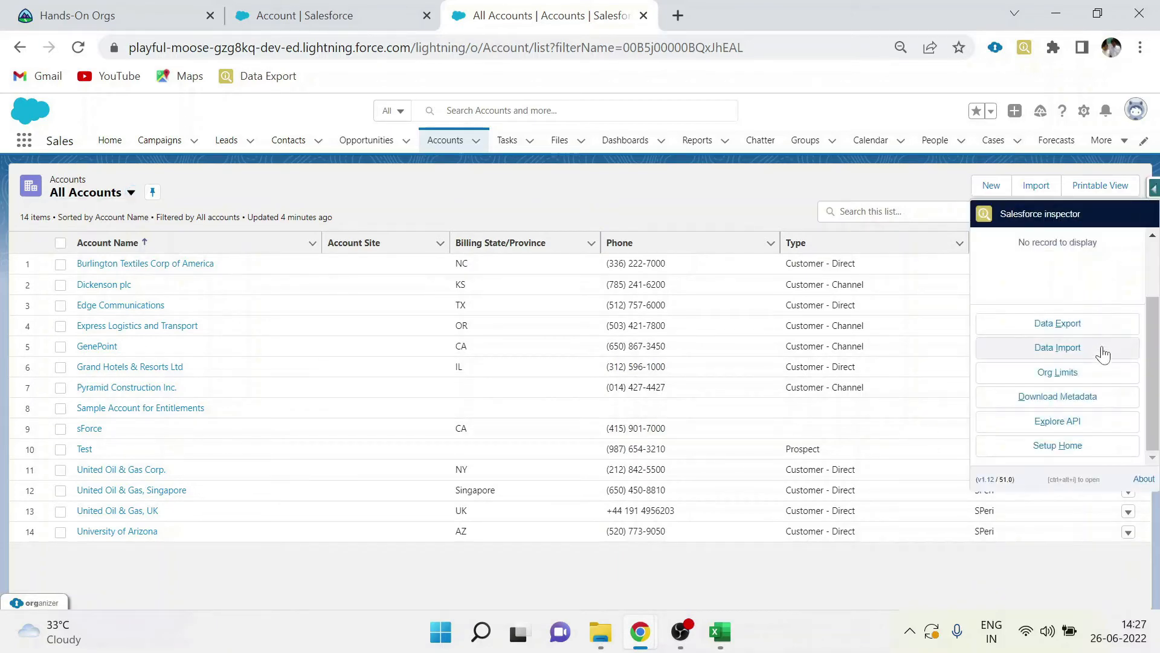
Open Data Import with Action Insert, Object Account, Format Excel, ready to paste.
click(1058, 347)
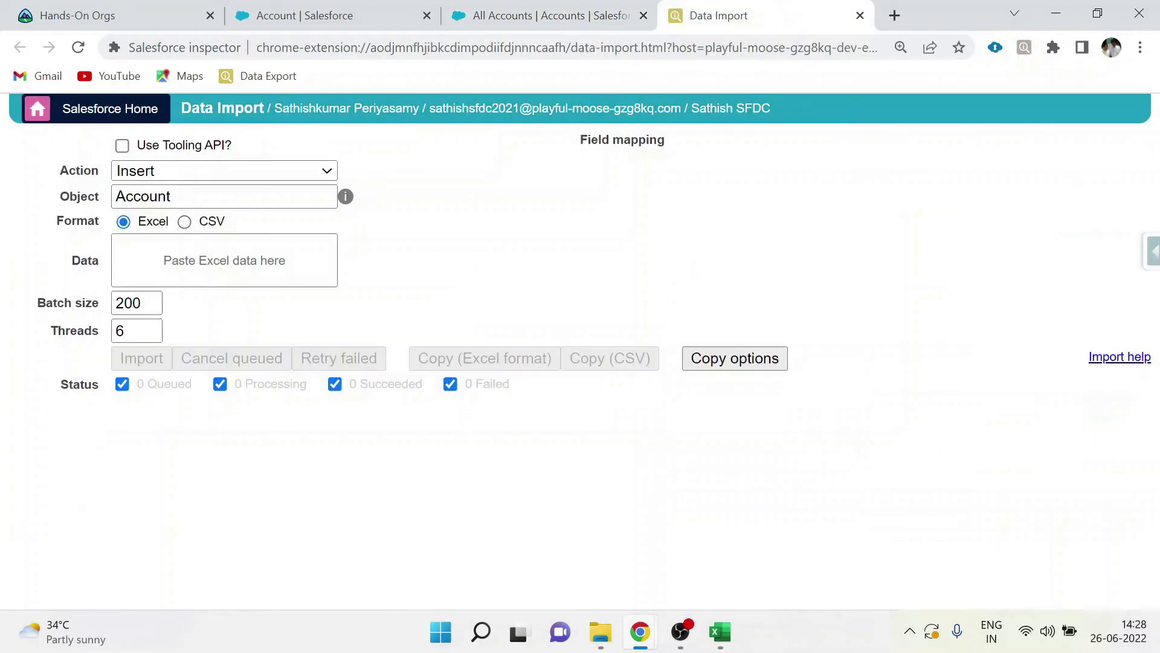
click(223, 196)
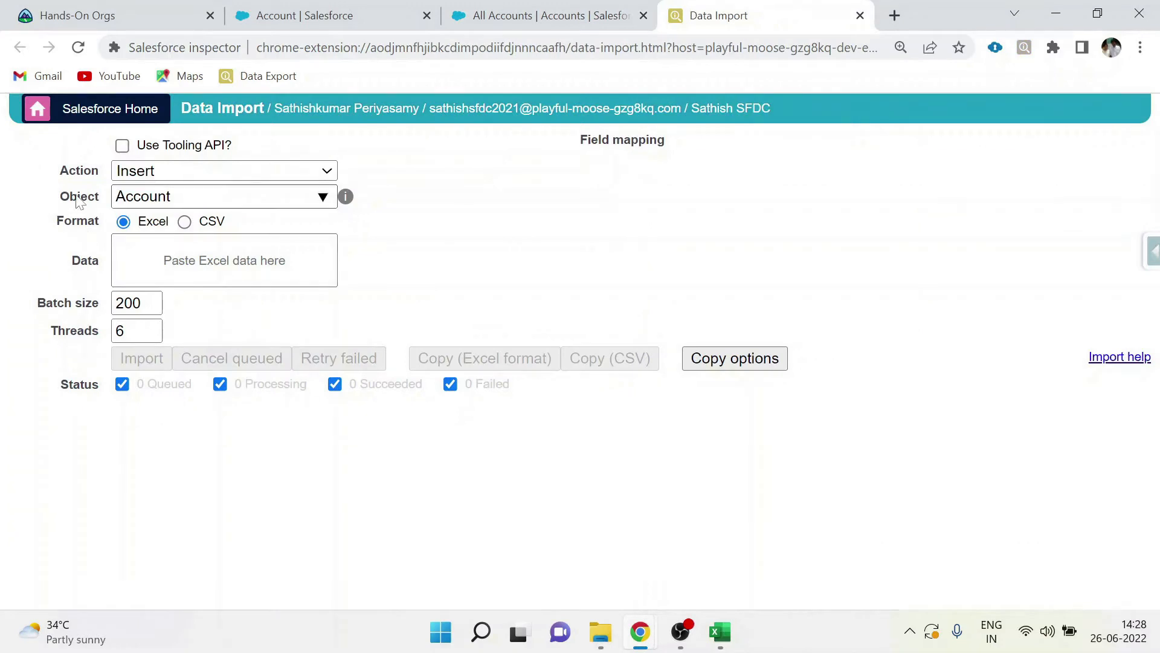
click(222, 171)
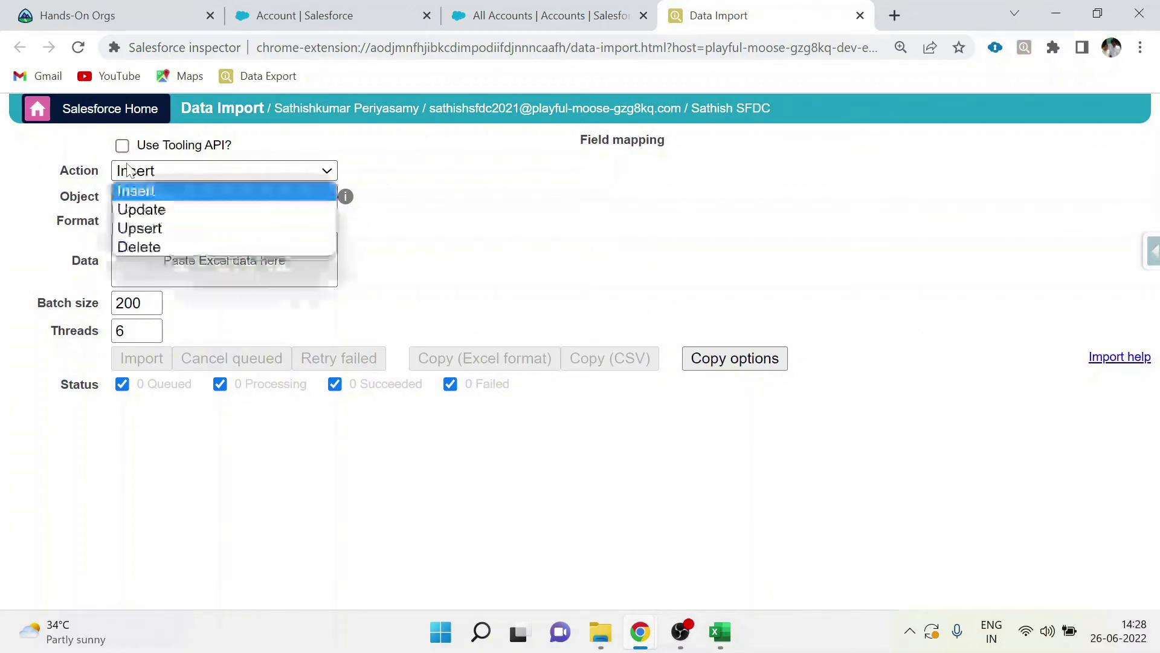
mouse_move(141, 210)
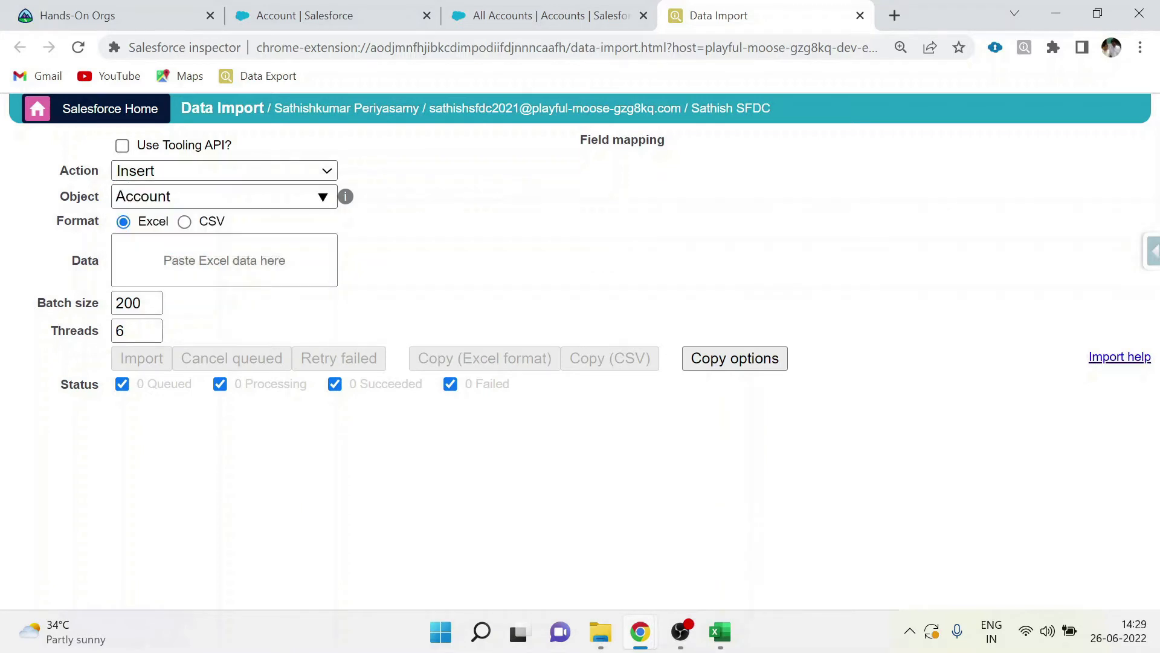
click(222, 196)
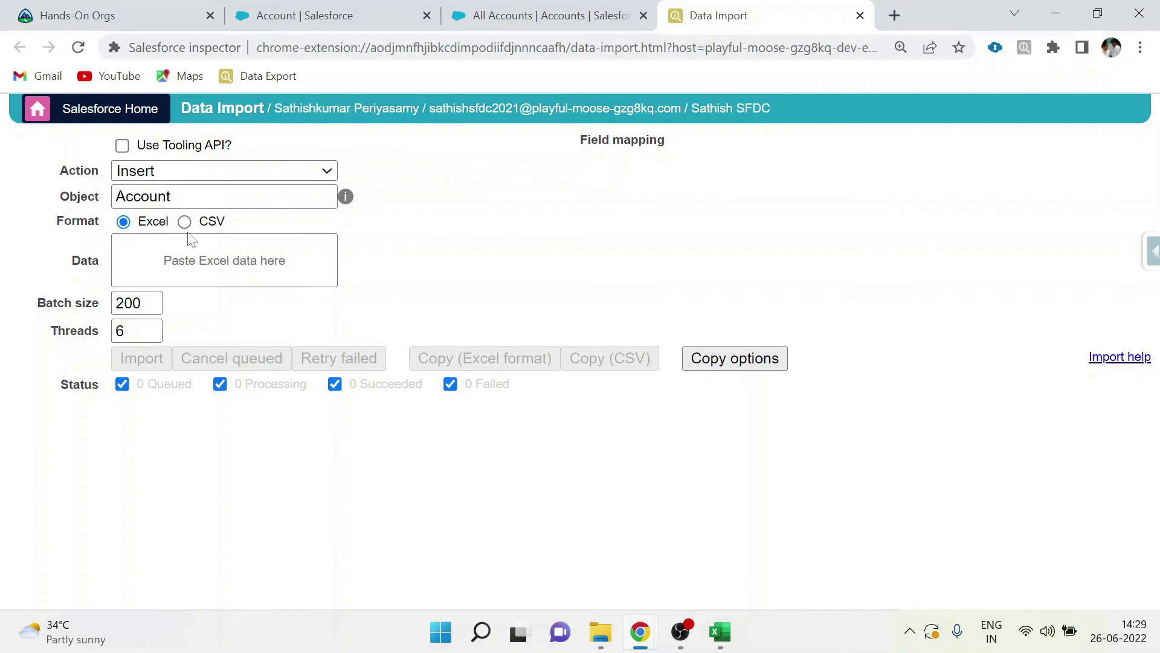
click(224, 260)
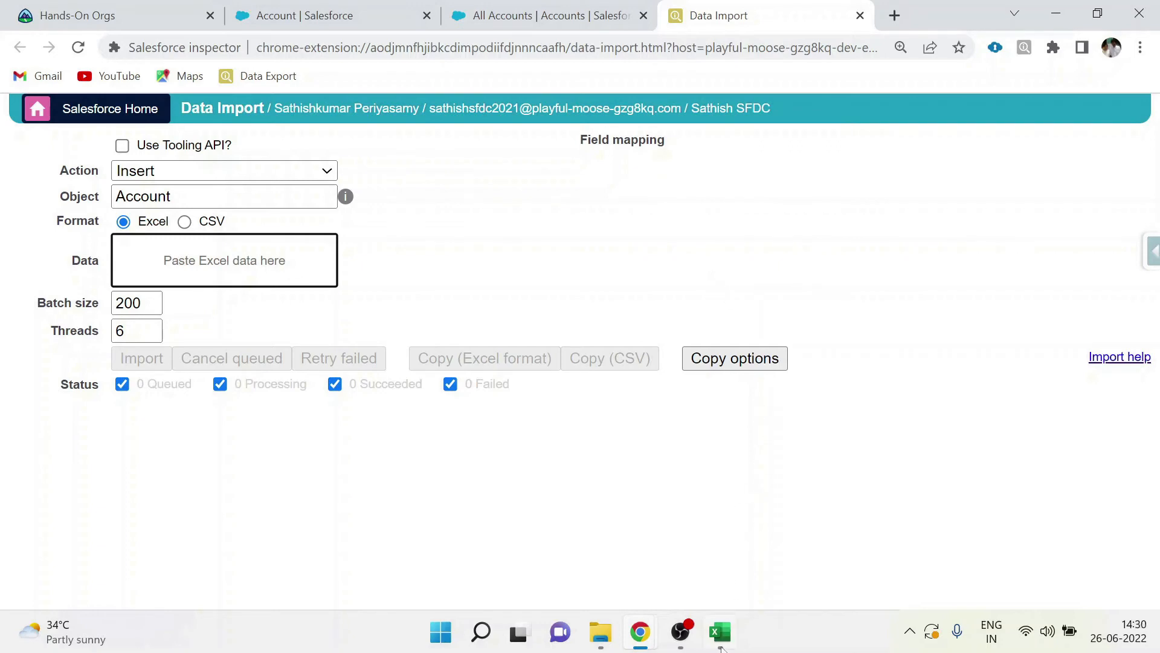
Switch to Excel and copy the ten account names and mobile numbers (A1:B11).
click(719, 632)
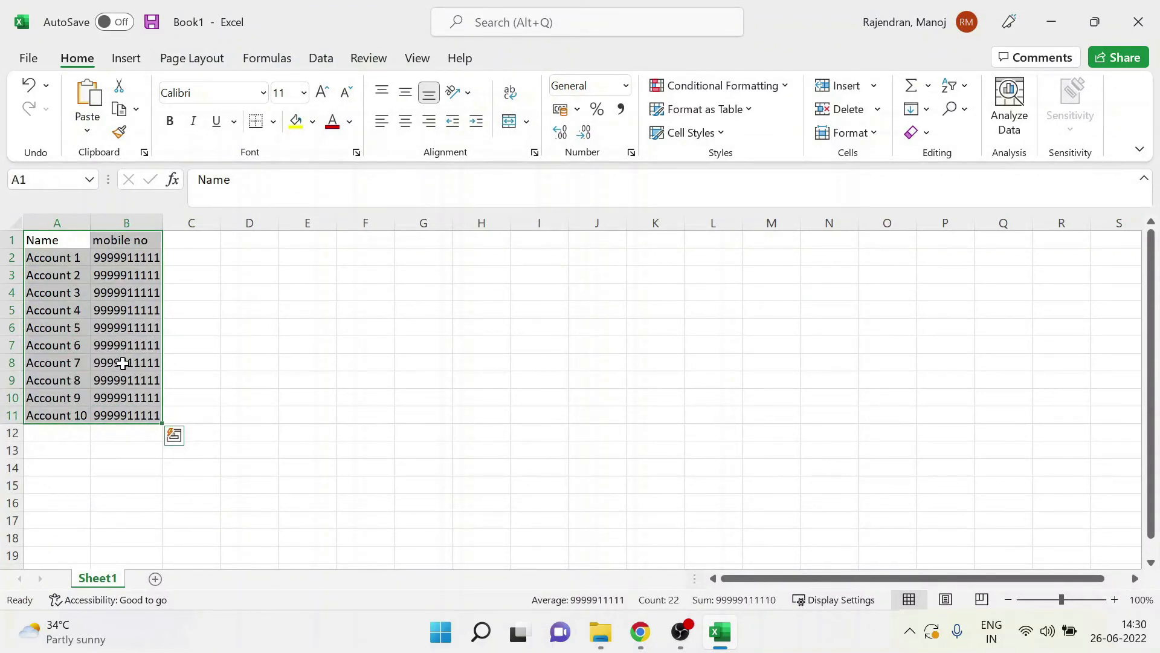
click(639, 633)
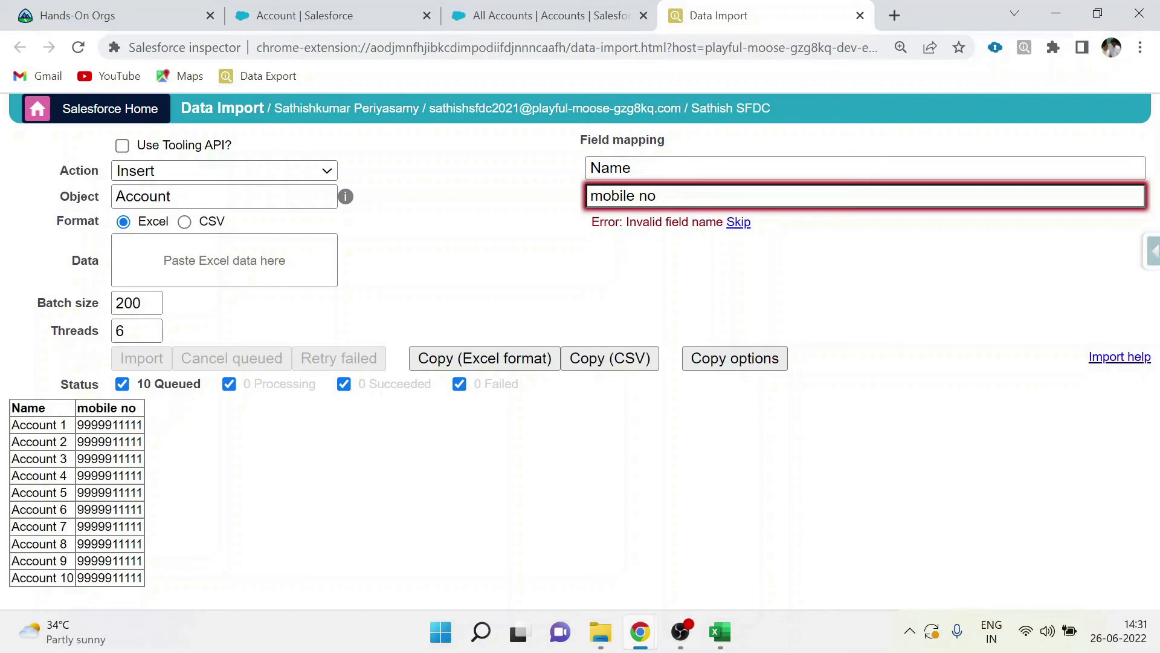
Check the Name mapping and map the invalid 'mobile no' column to Phone.
click(858, 196)
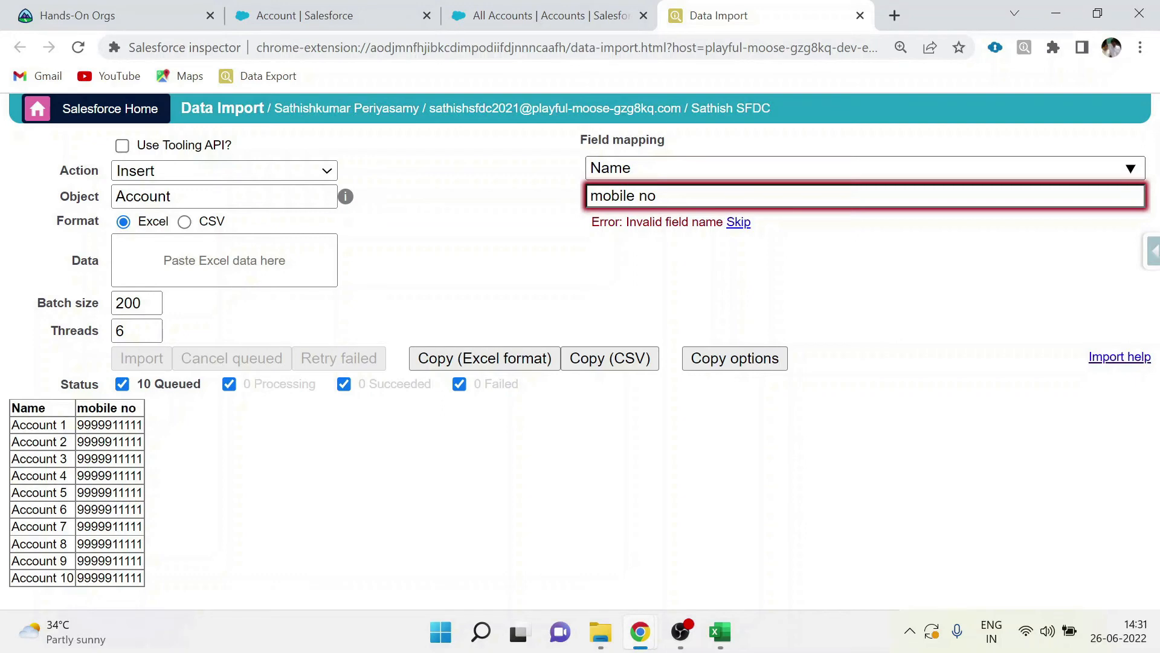
double_click(624, 195)
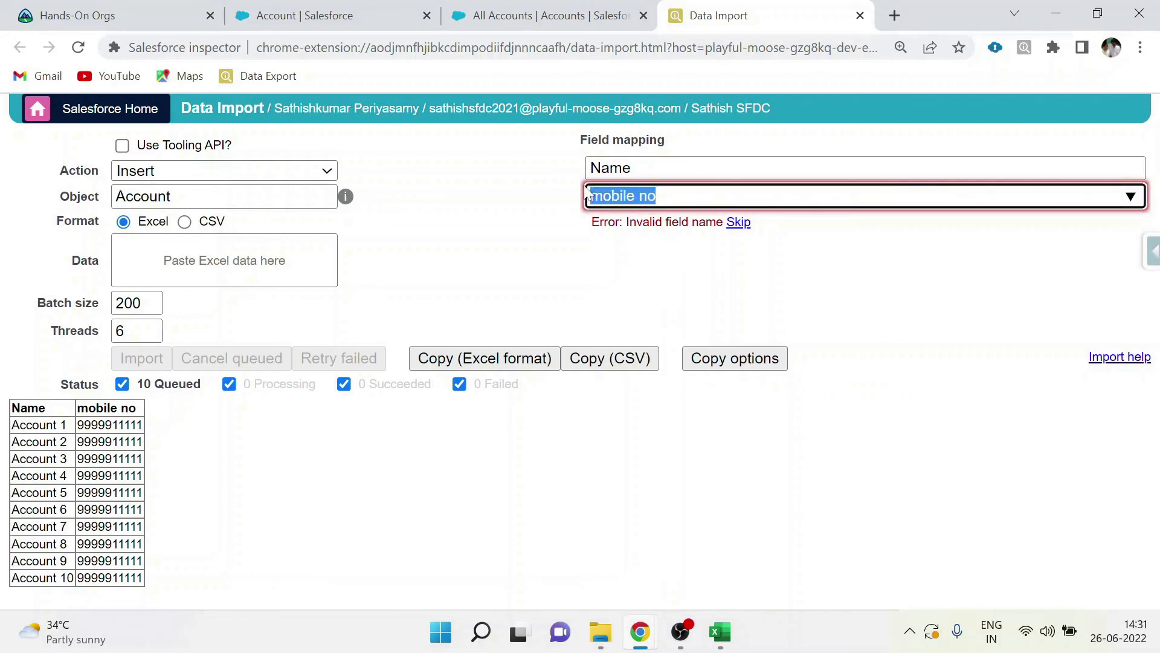
text(Ph)
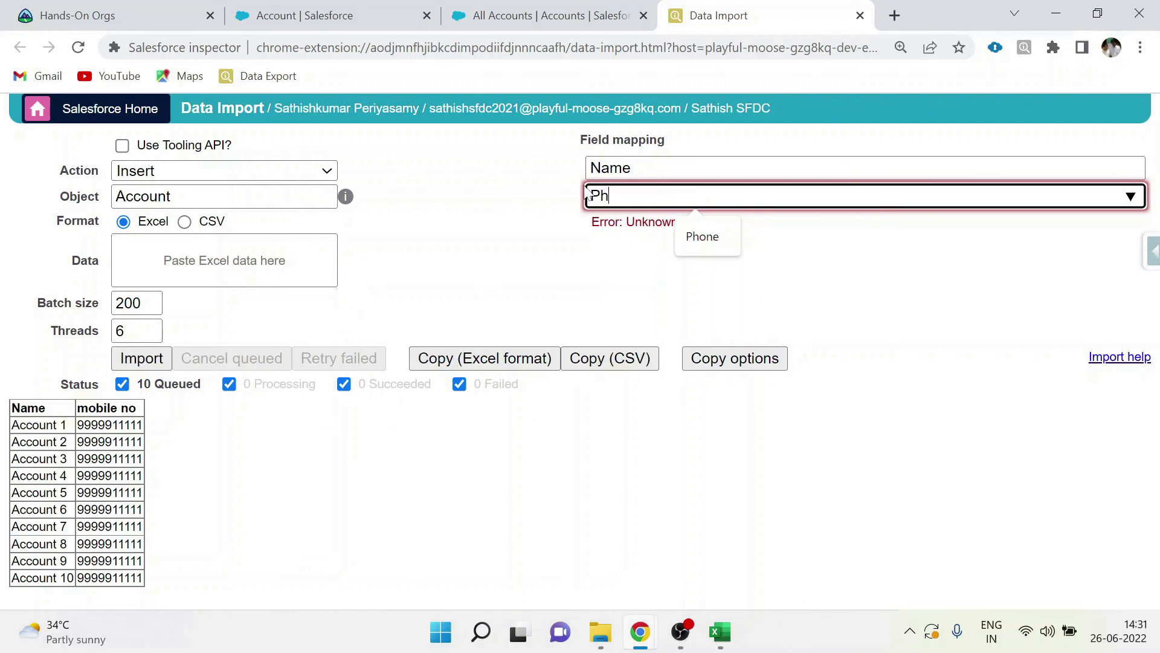
click(701, 237)
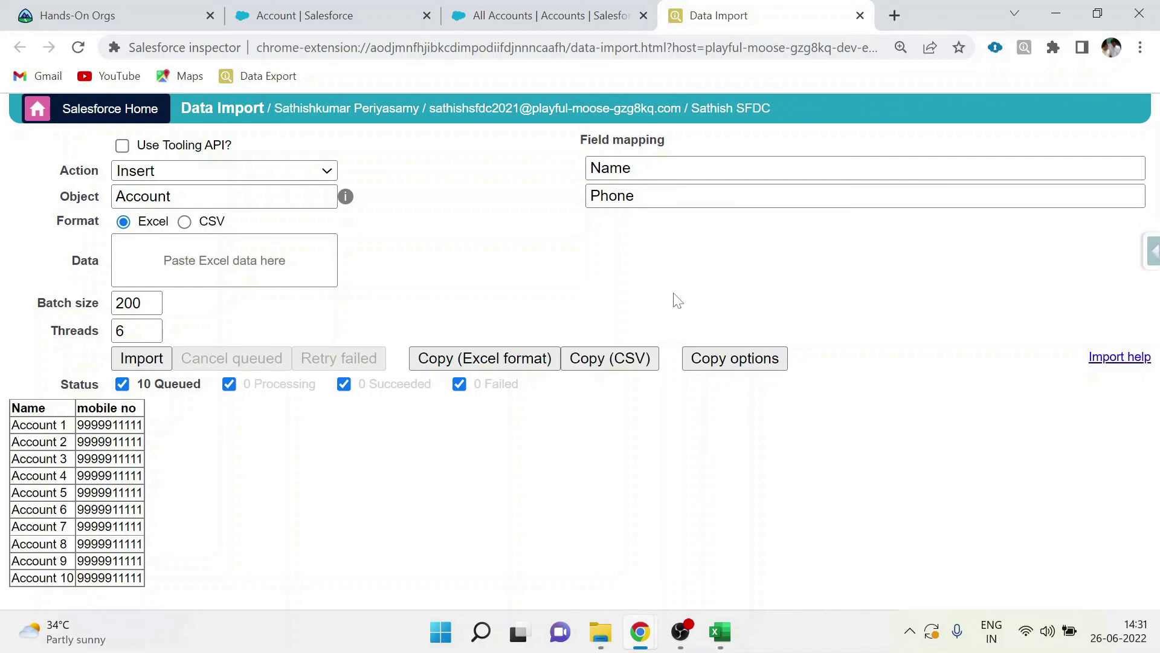
Import the 10 Account records and view Accounts 1–10 with phones in All Accounts.
click(141, 358)
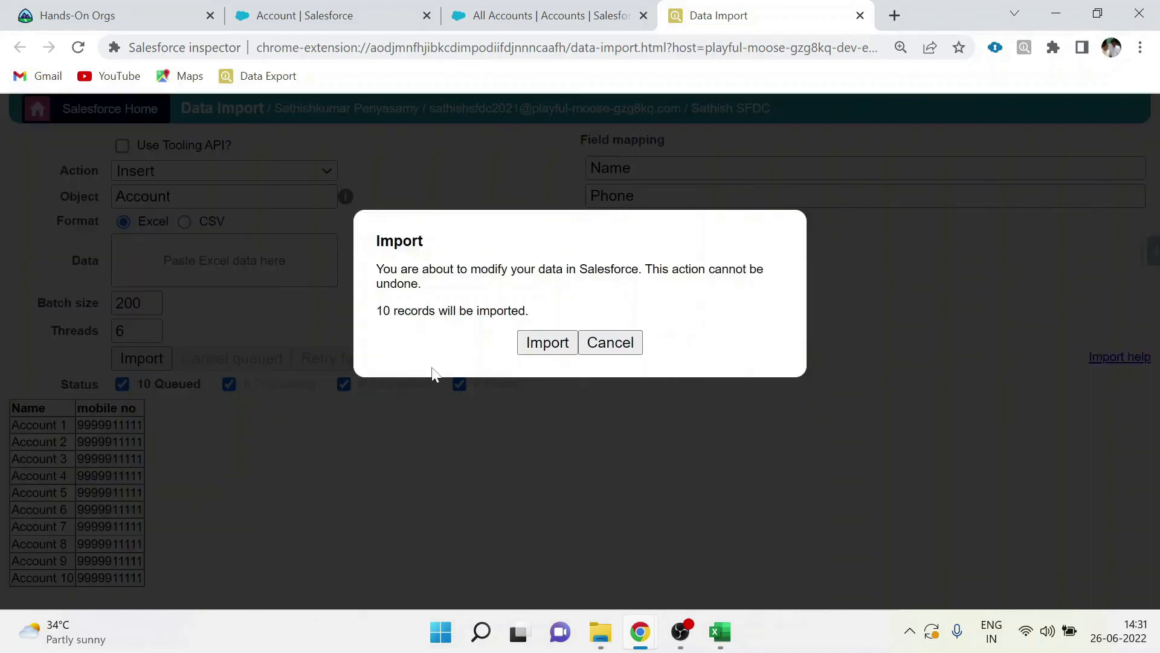
click(547, 342)
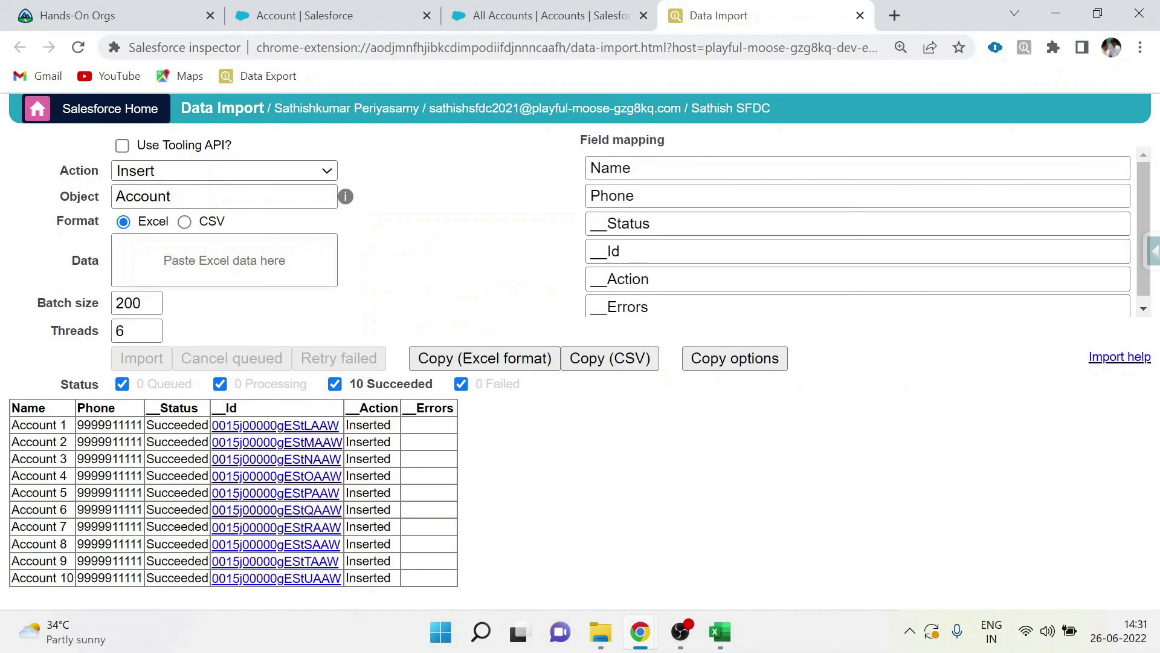
double_click(391, 383)
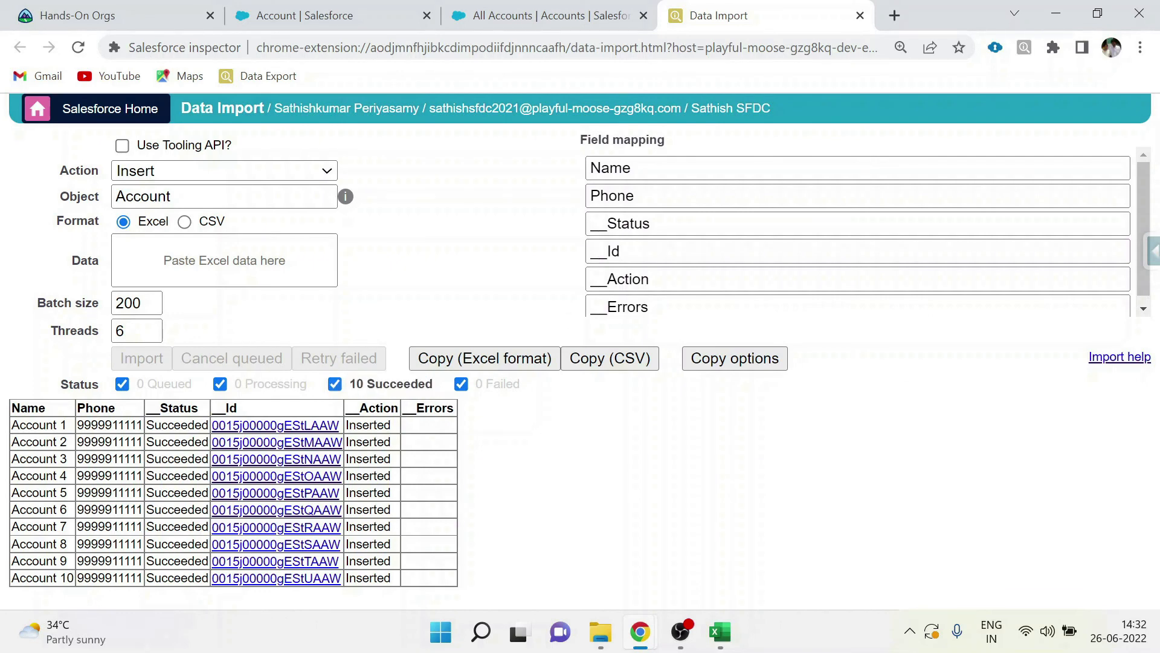
mouse_move(415, 283)
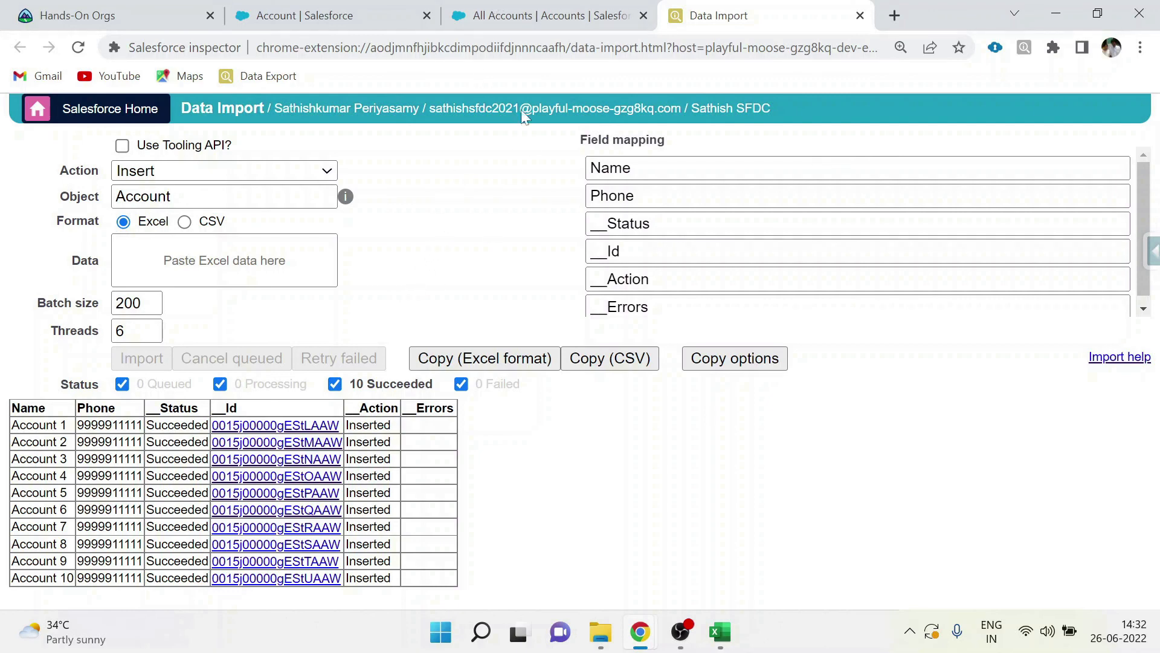
click(548, 15)
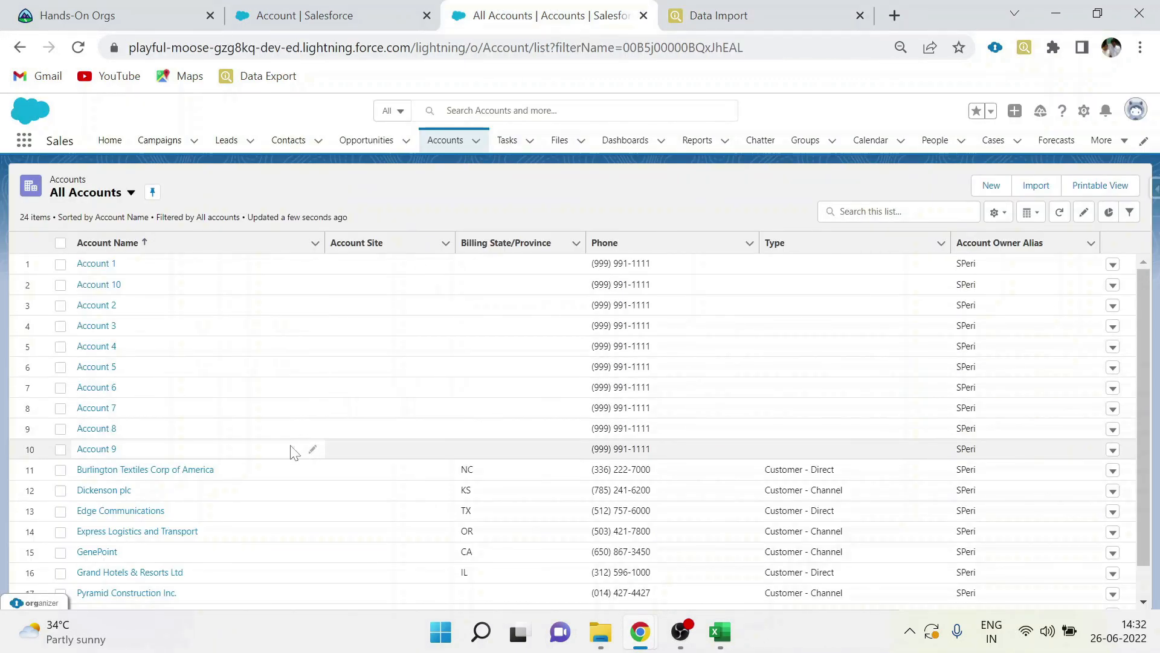
mouse_move(152, 454)
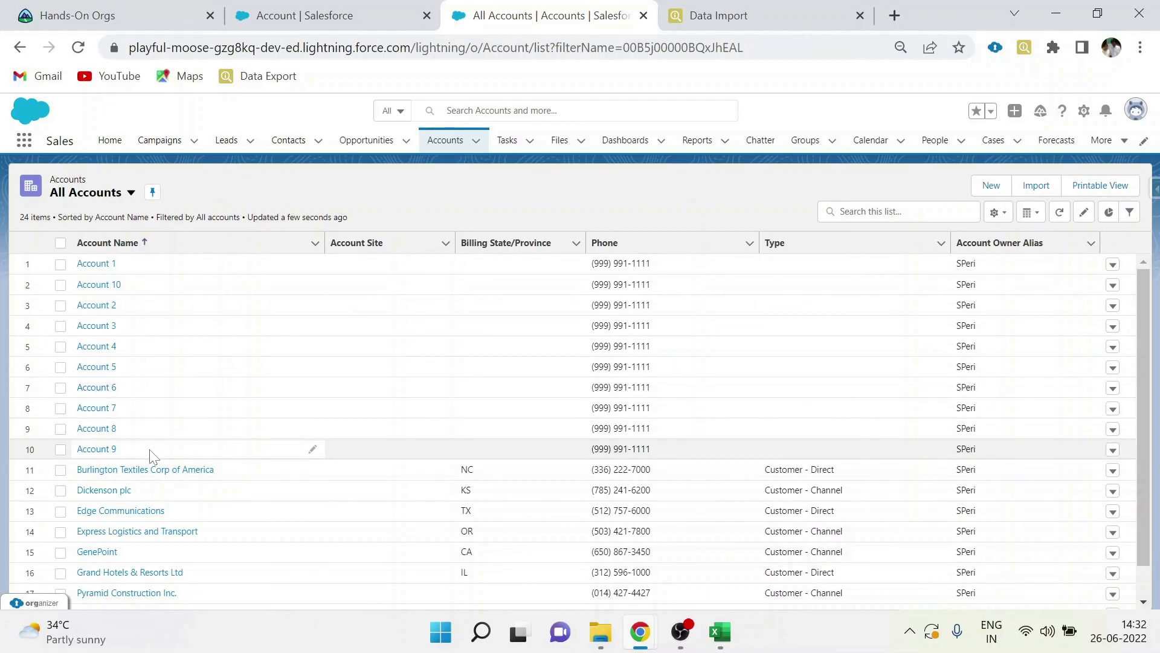